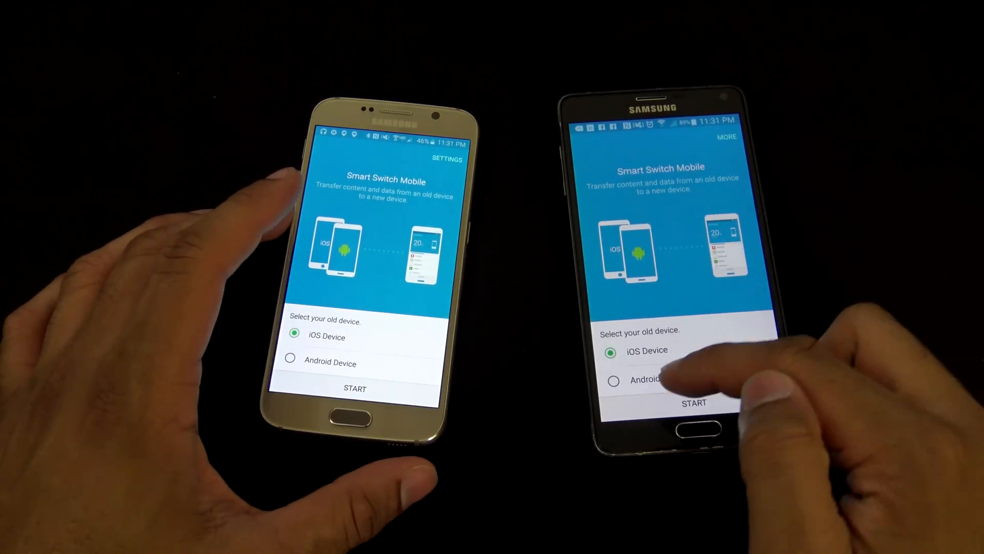
On the Note 4, choose Android Device and start the Android-to-Galaxy setup.
click(613, 380)
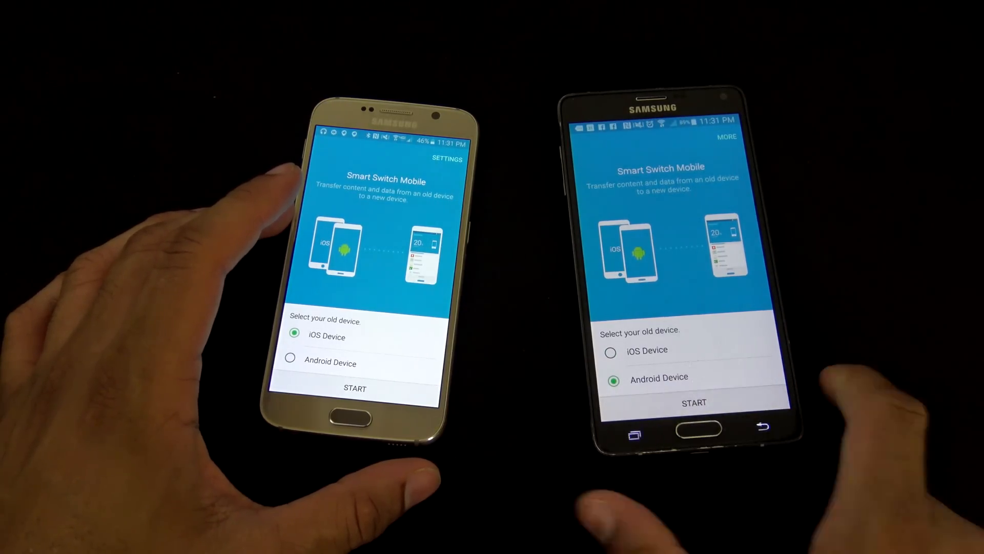
click(693, 402)
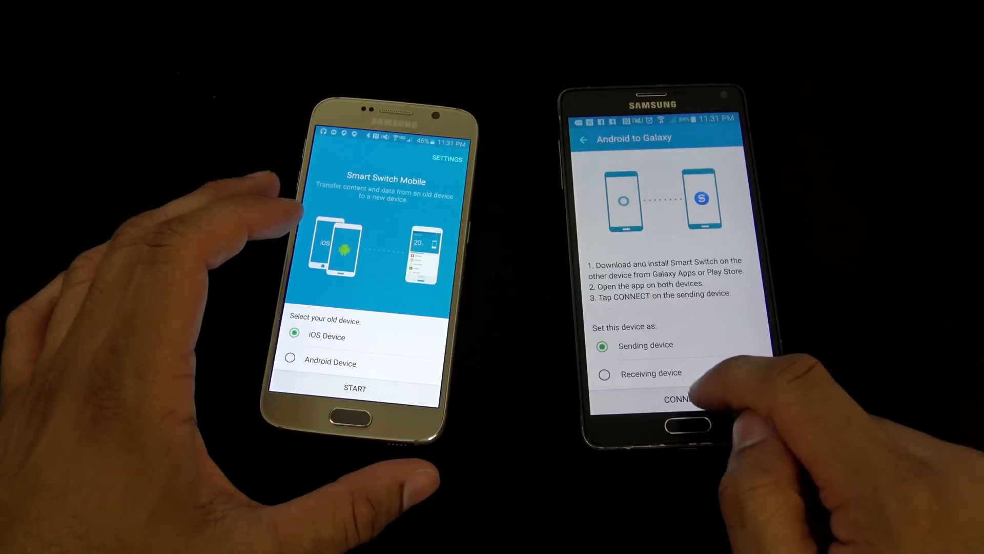
Connect the Note 4 as sending device and pair it with Smart Switch on the S6.
click(676, 400)
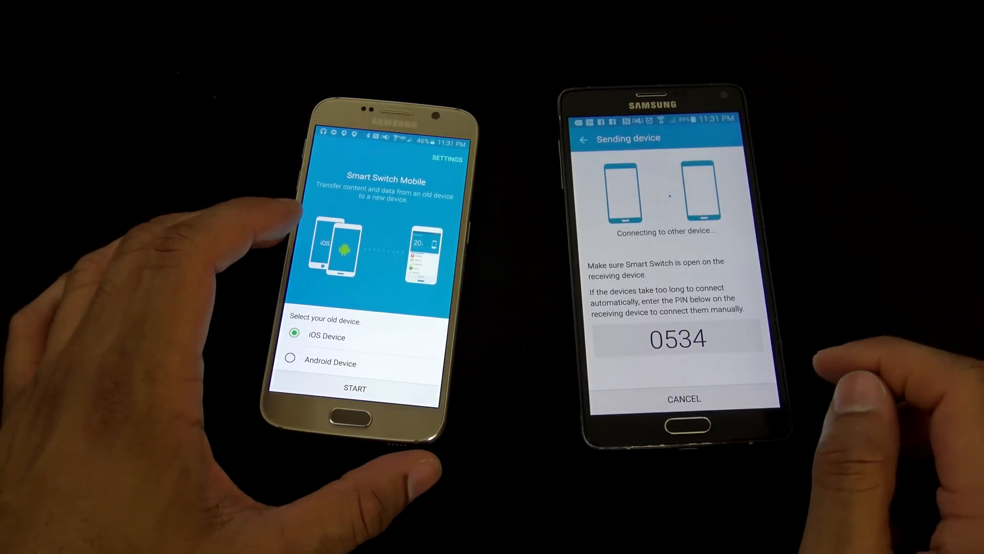
click(355, 388)
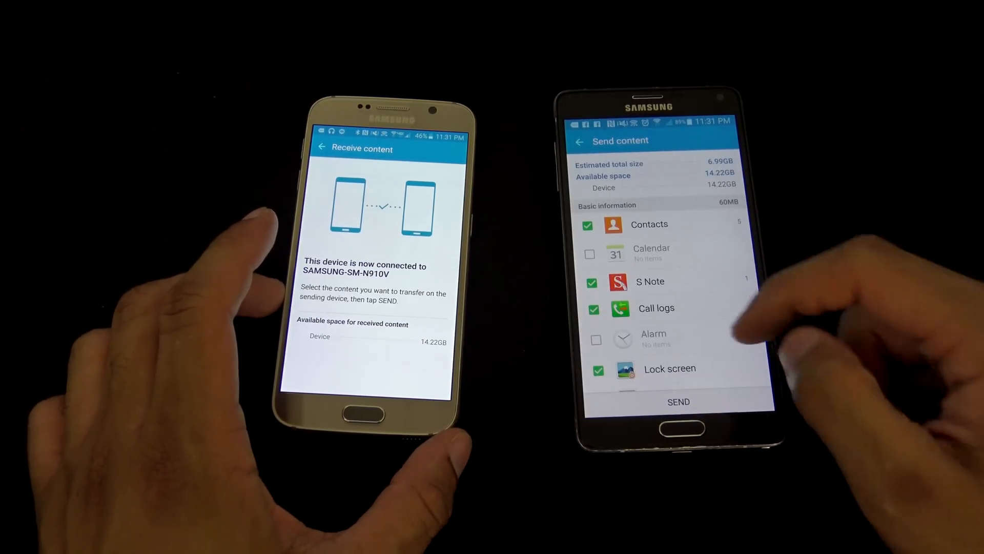
scroll(down, 3)
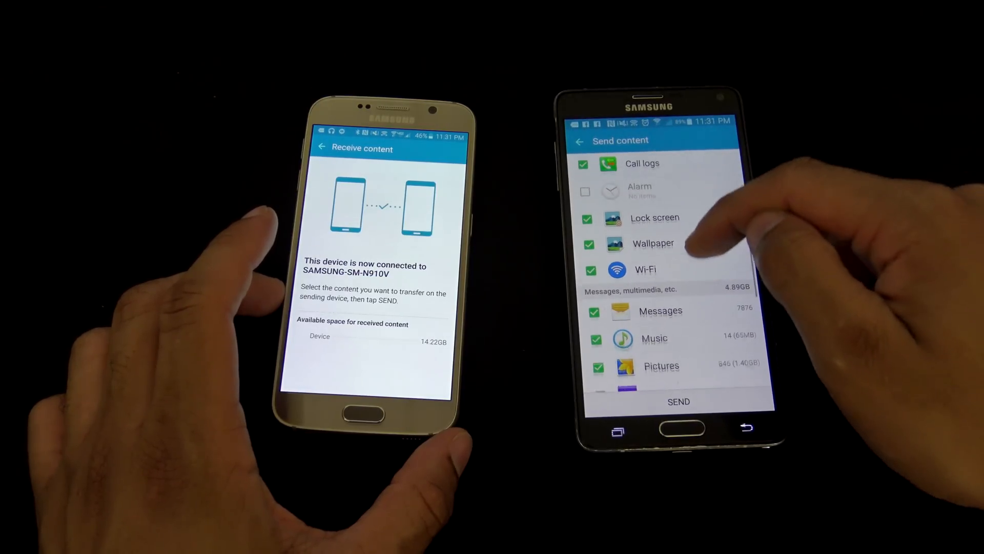
scroll(down, 3)
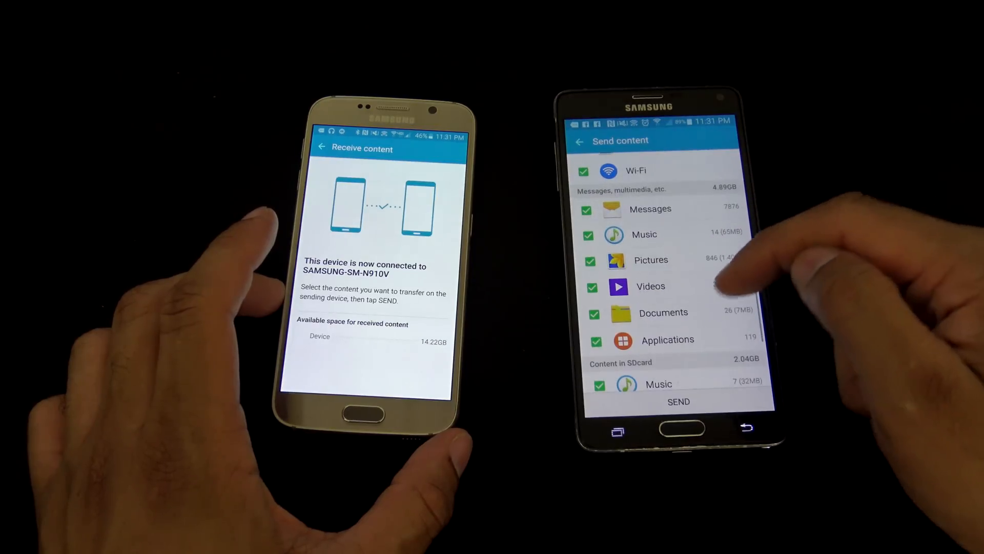
scroll(down, 3)
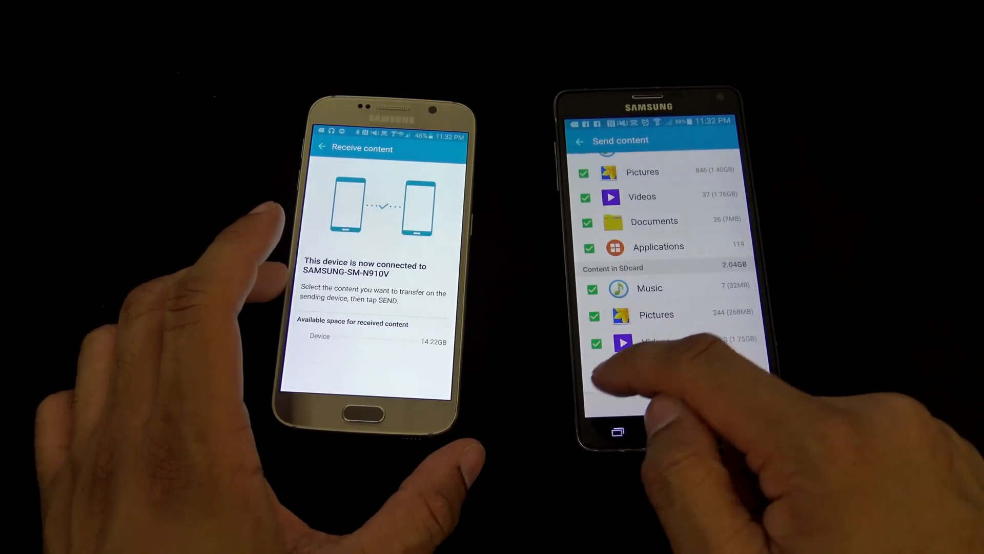
scroll(down, 3)
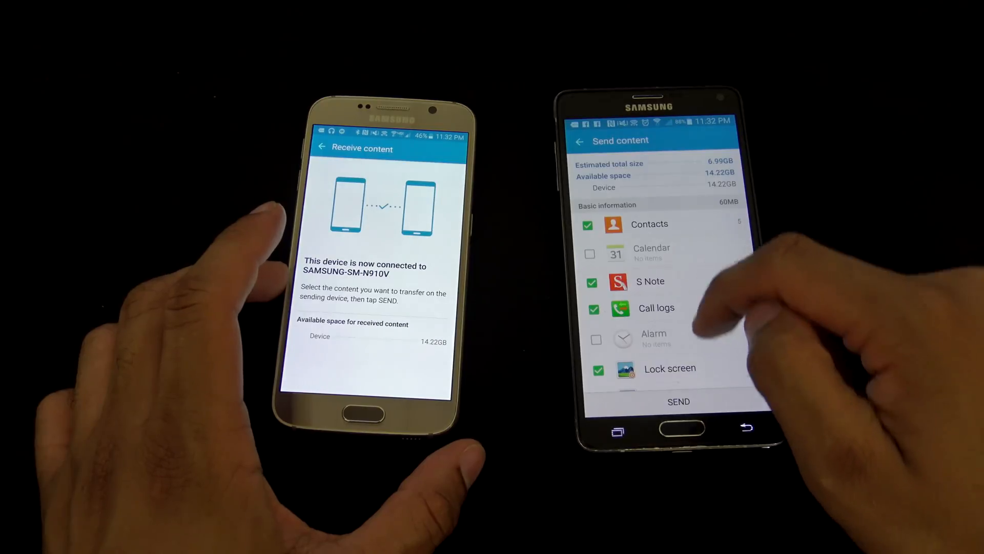
scroll(down, 3)
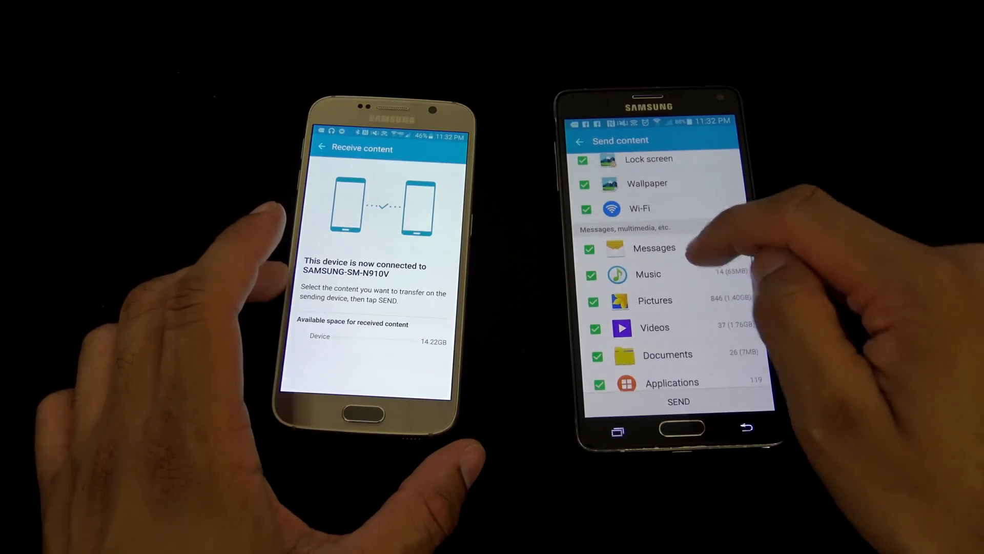
scroll(down, 3)
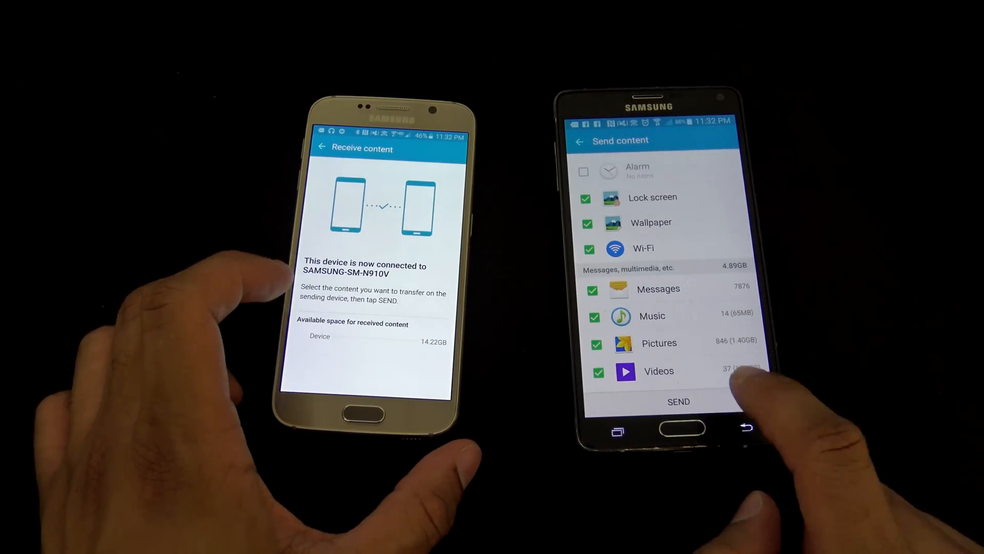
Send the checked content from the Note 4 and accept receiving it on the S6.
click(678, 401)
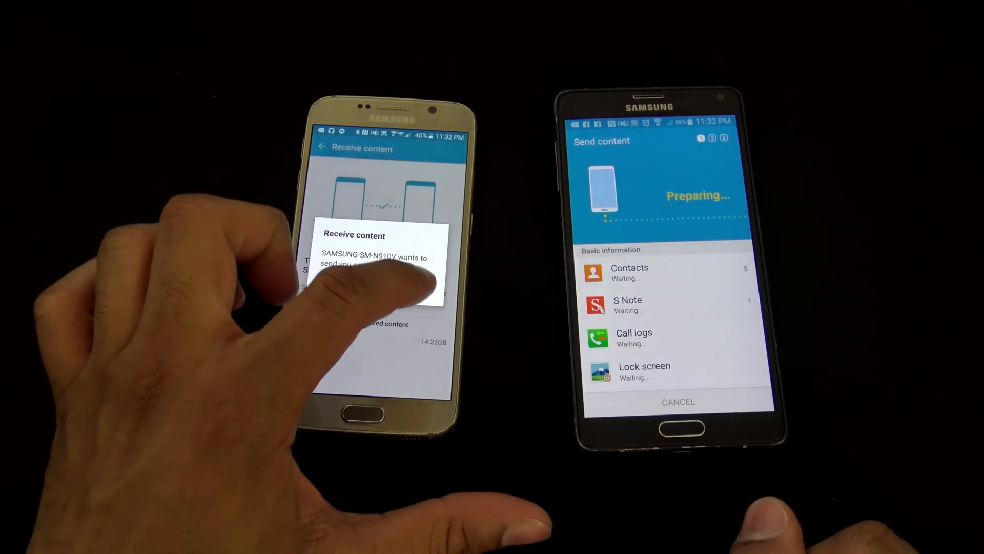
click(376, 270)
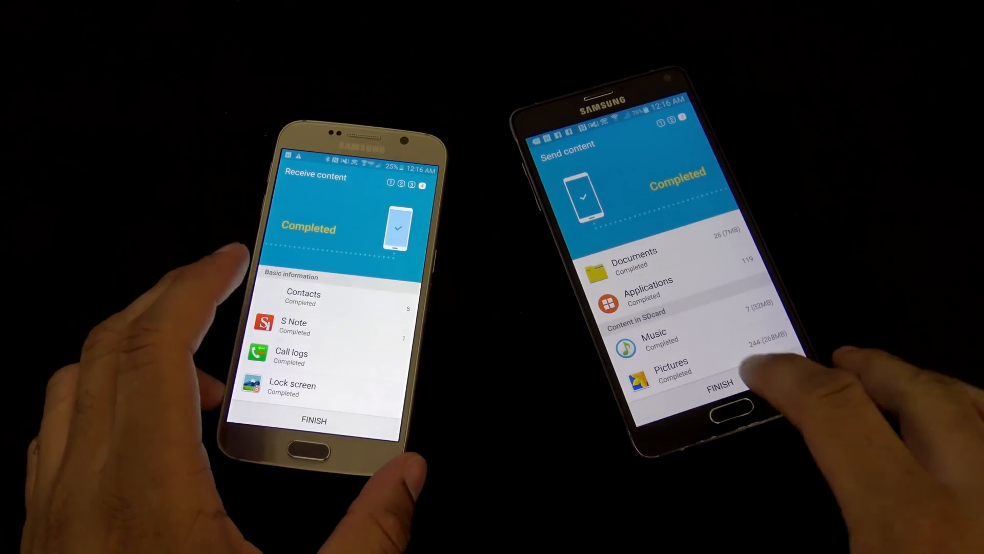
Finish the transfer on the Note 4 and return the S6 to its home screen.
click(720, 384)
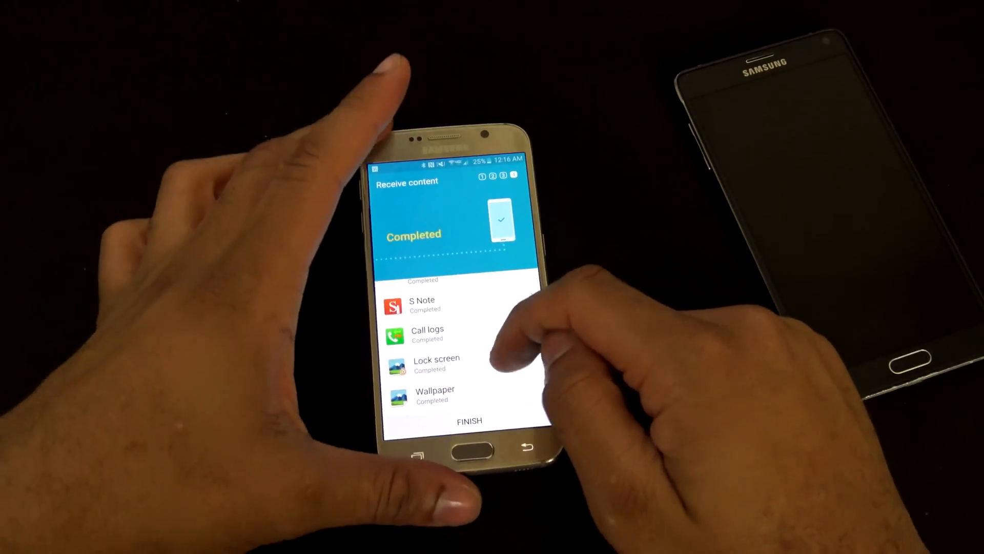
scroll(down, 3)
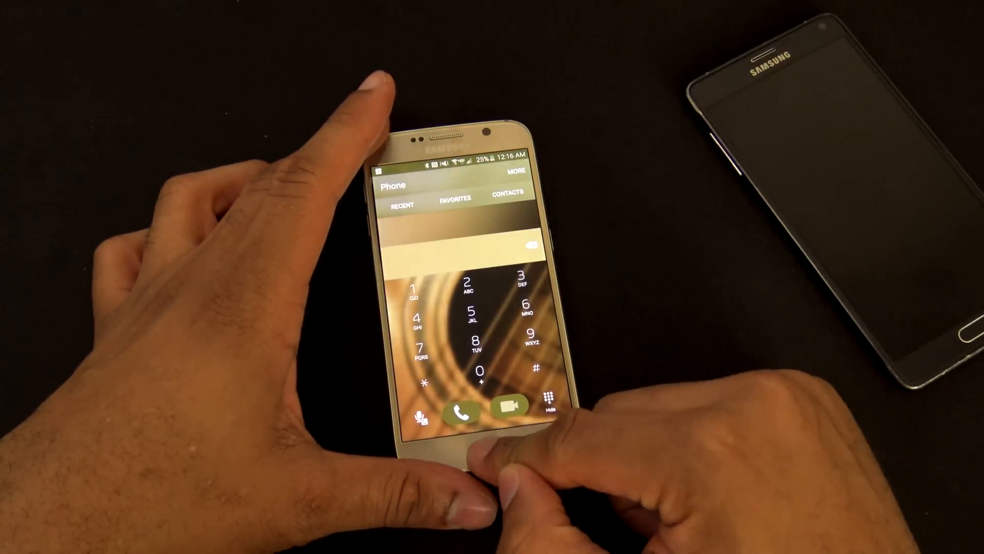
click(478, 433)
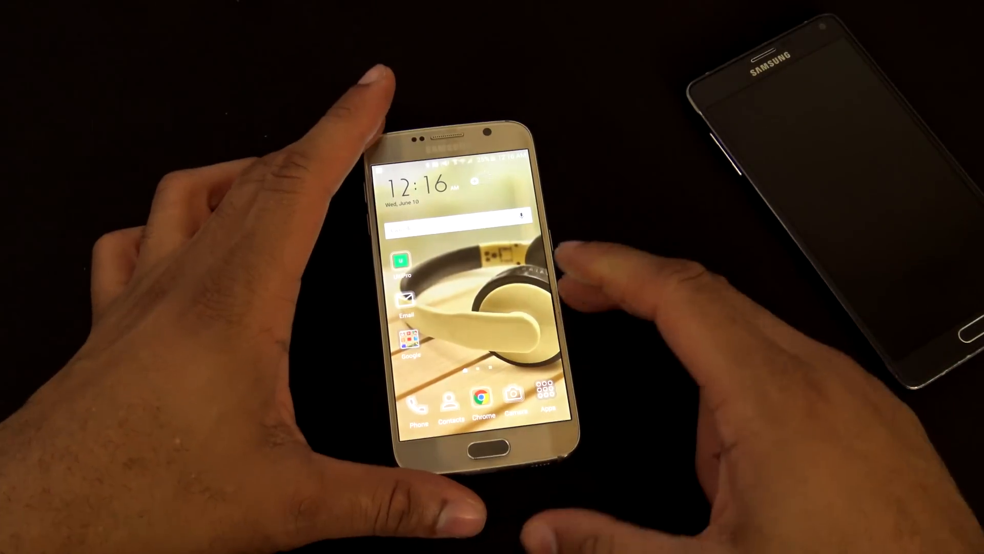